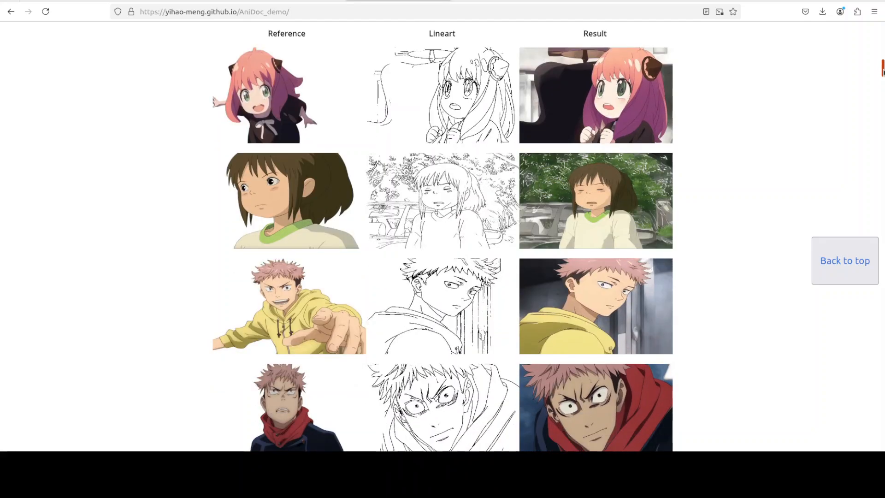
- Scroll down through the Massed Compute cloud GPU homepage in Firefox
scroll(down, 3)
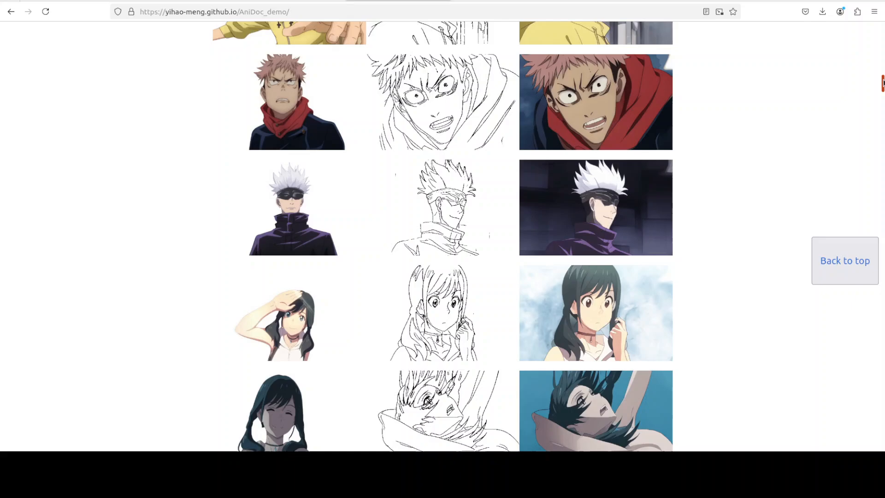
scroll(down, 3)
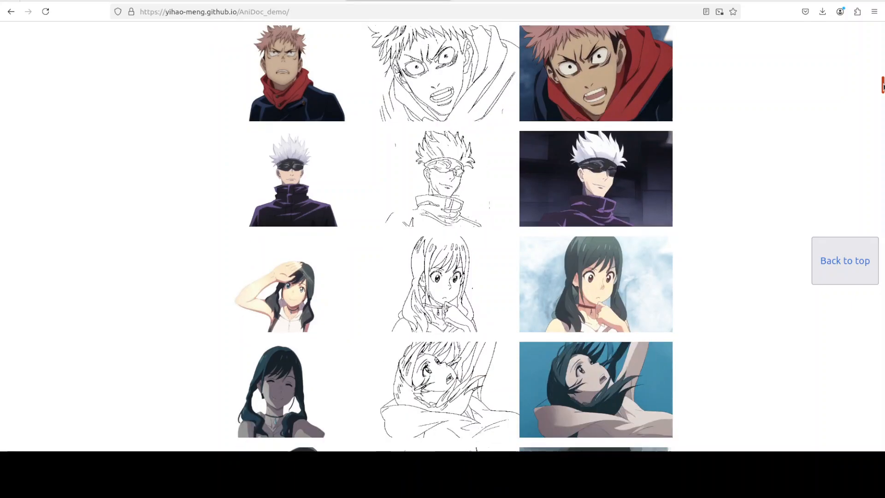
scroll(down, 3)
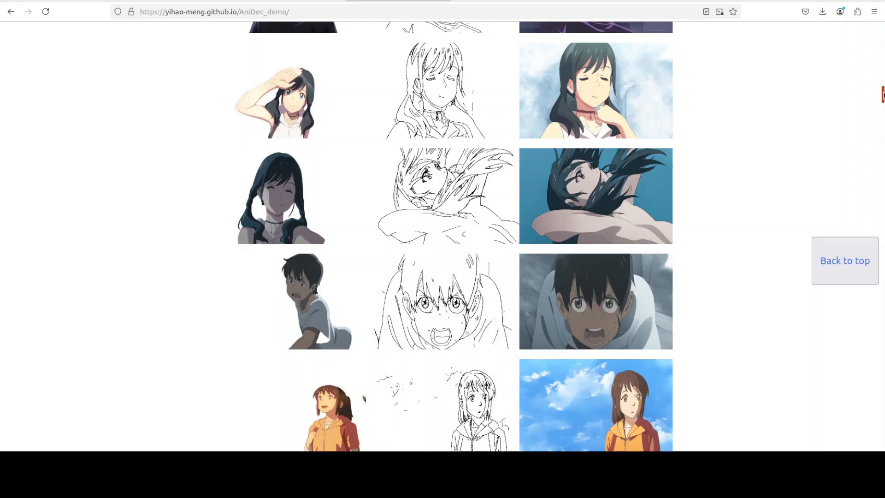
scroll(down, 3)
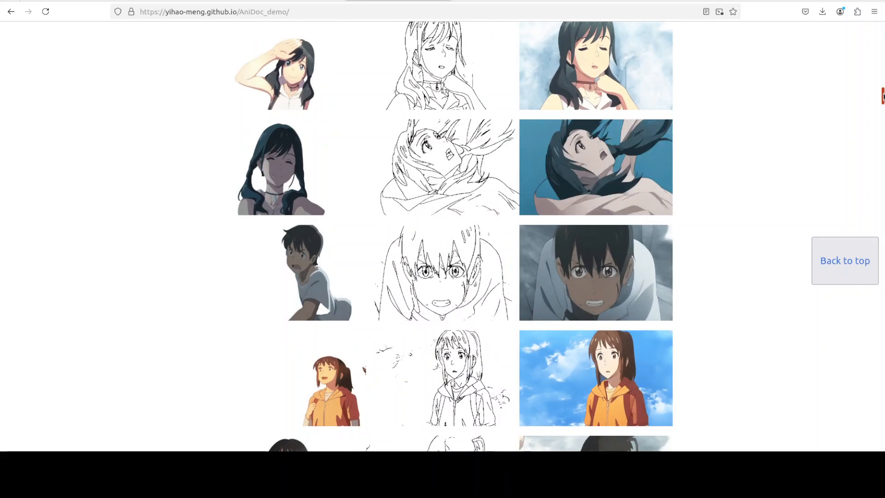
scroll(down, 3)
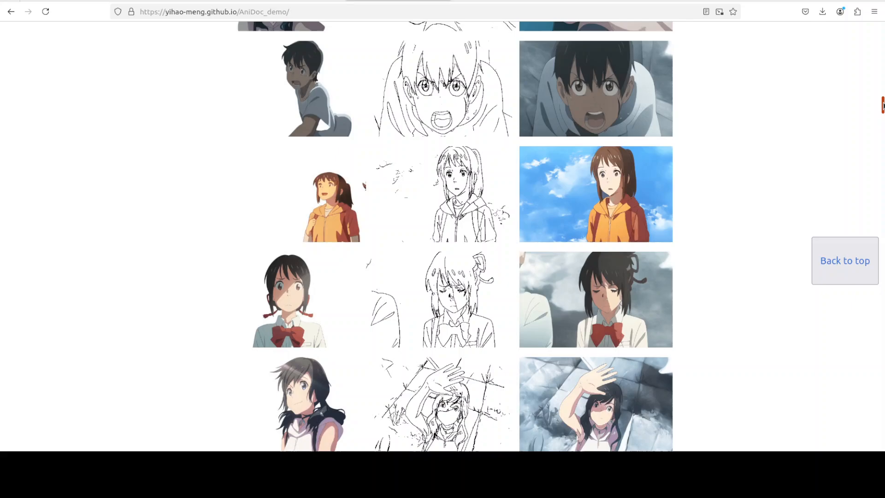
scroll(down, 3)
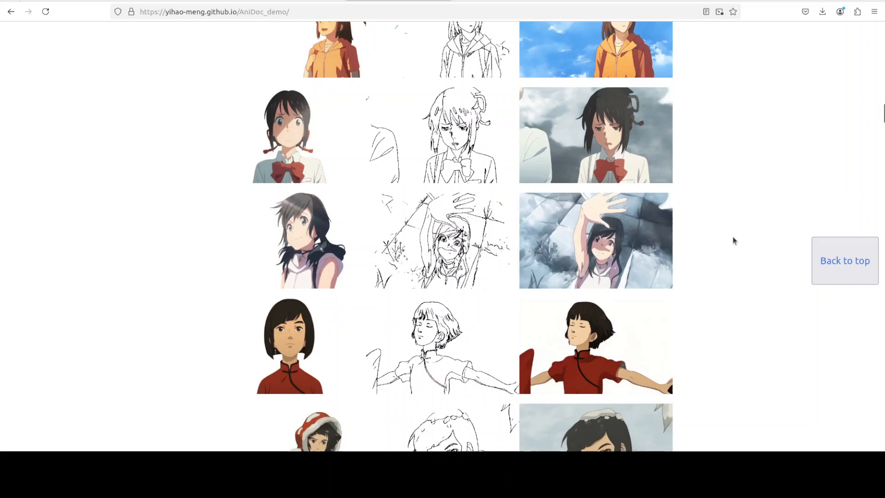
scroll(down, 3)
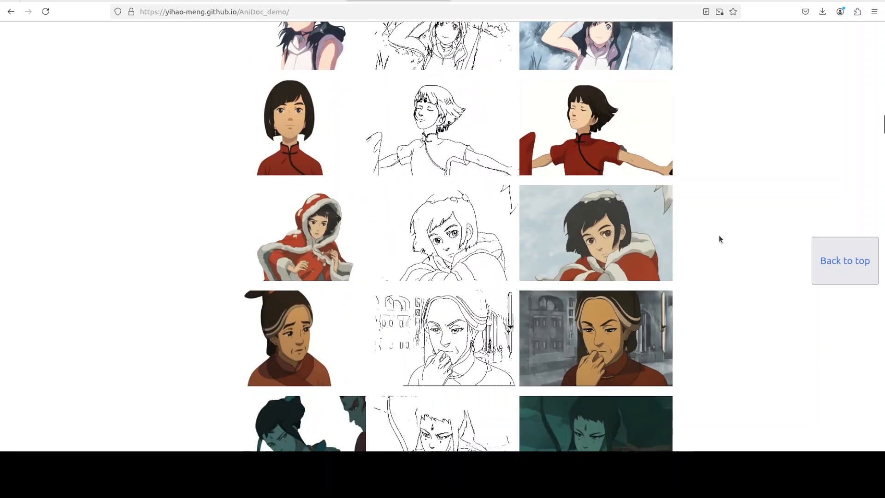
scroll(down, 3)
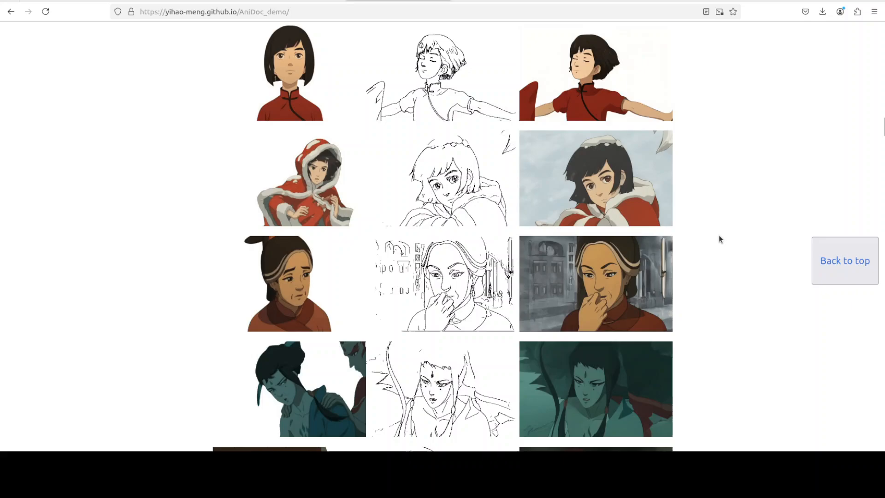
scroll(down, 3)
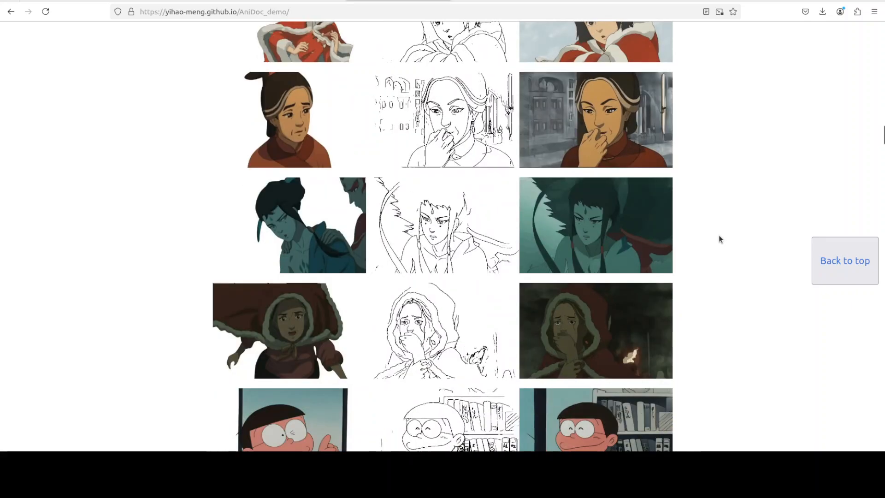
scroll(down, 3)
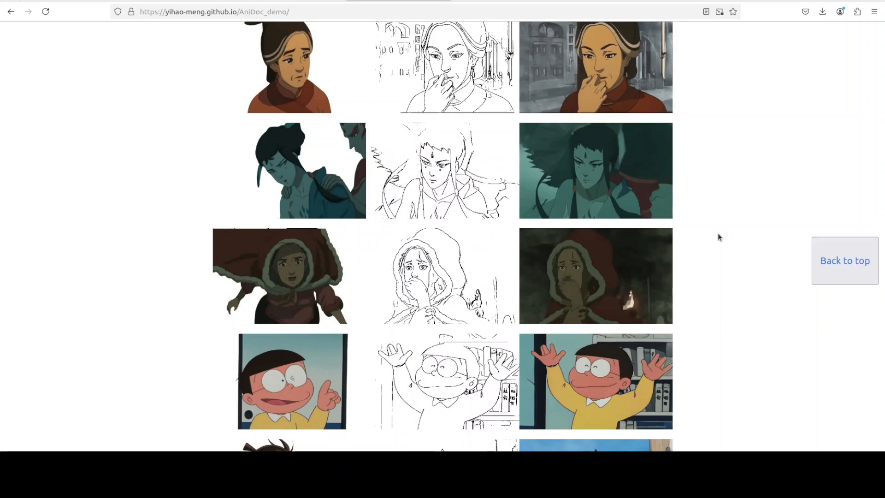
scroll(down, 3)
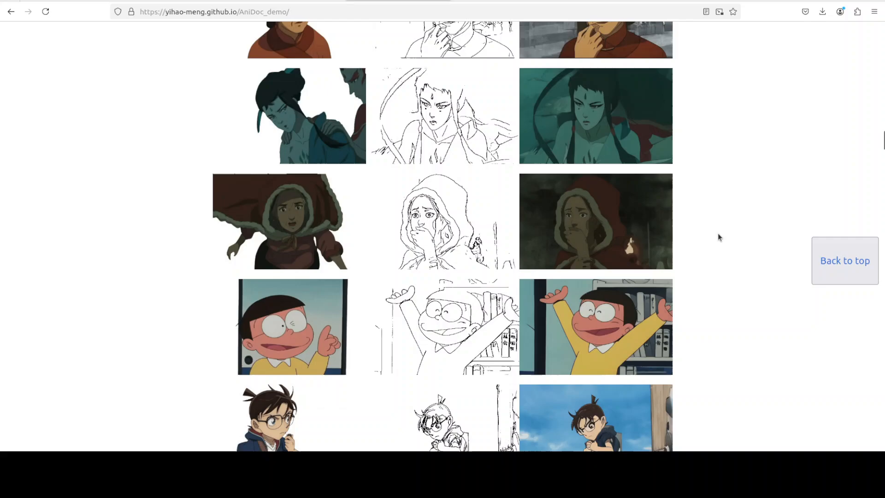
scroll(down, 3)
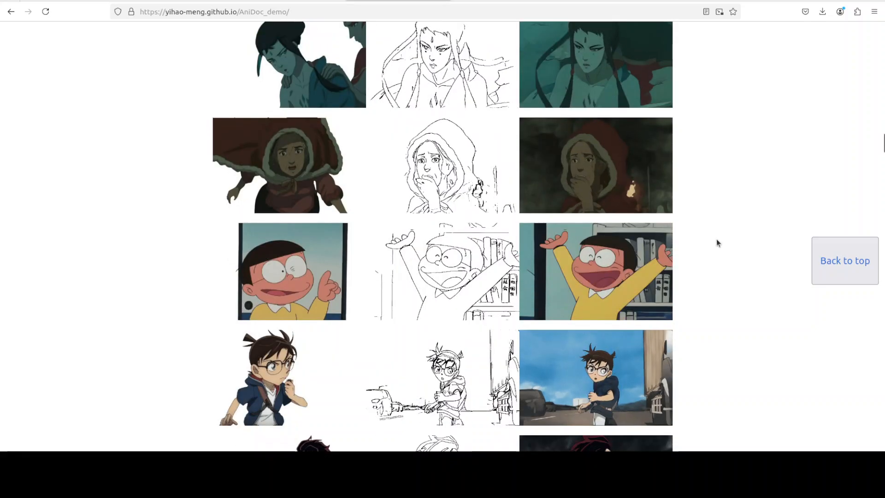
scroll(down, 3)
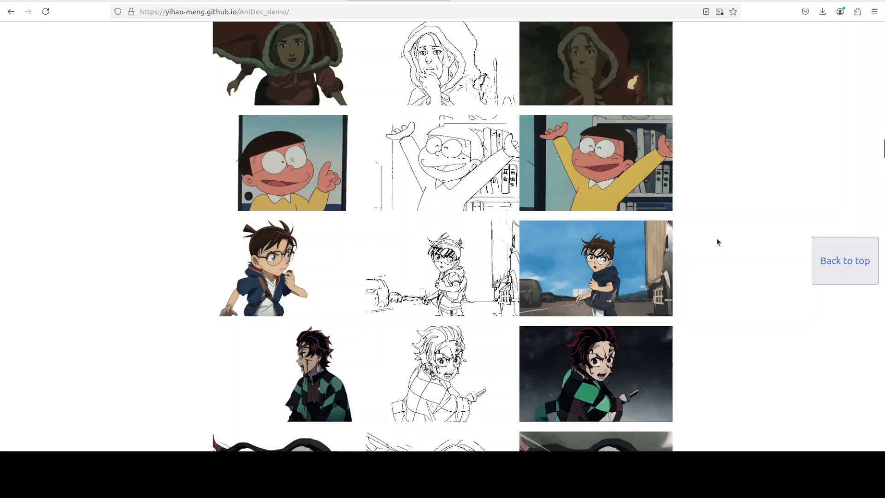
scroll(down, 3)
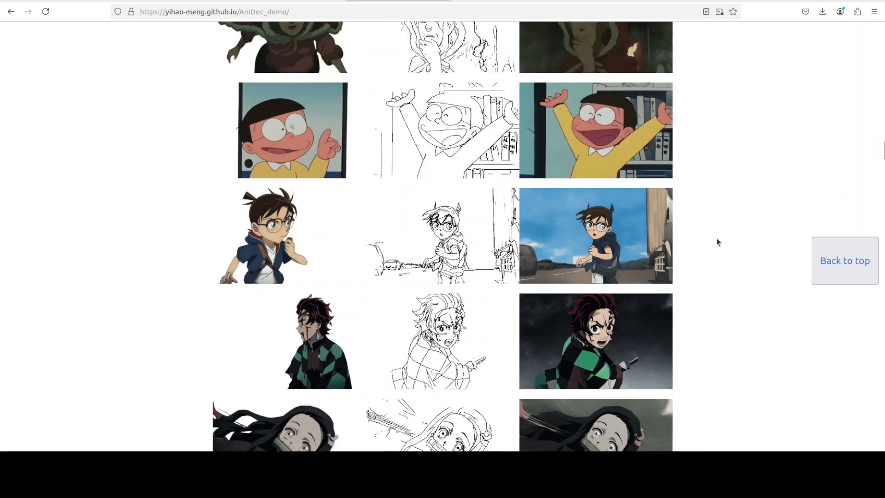
scroll(down, 3)
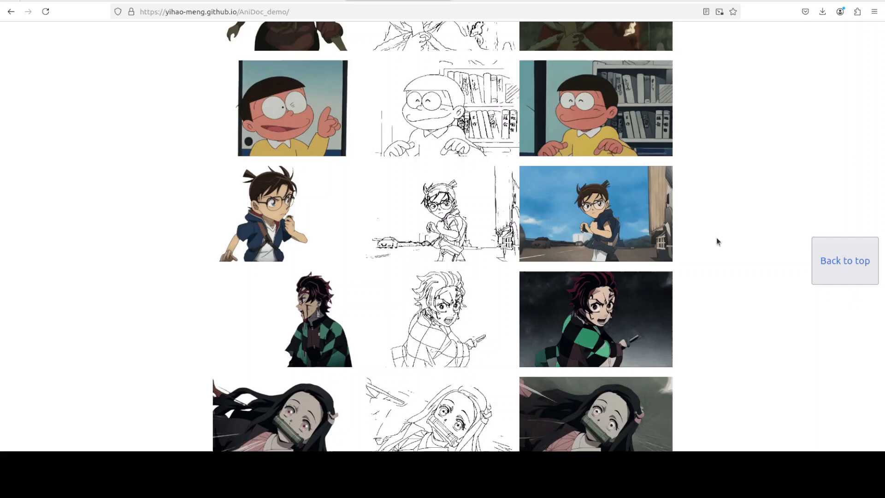
scroll(down, 3)
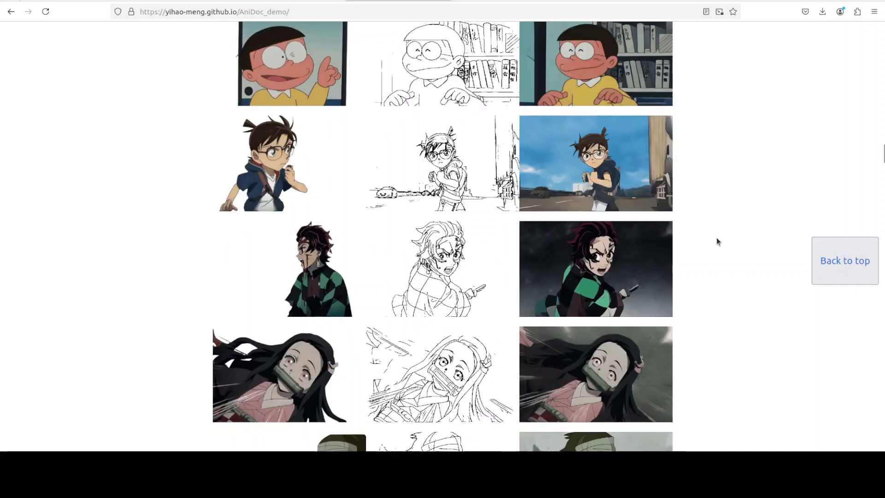
scroll(down, 3)
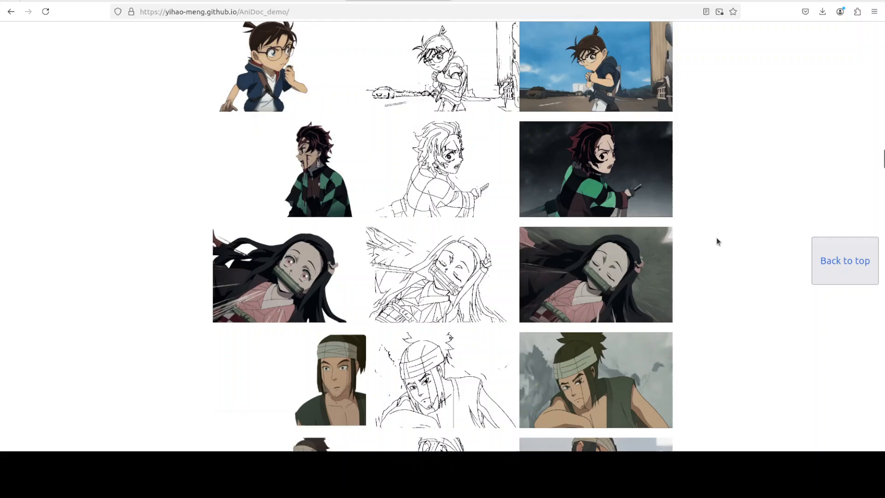
scroll(down, 3)
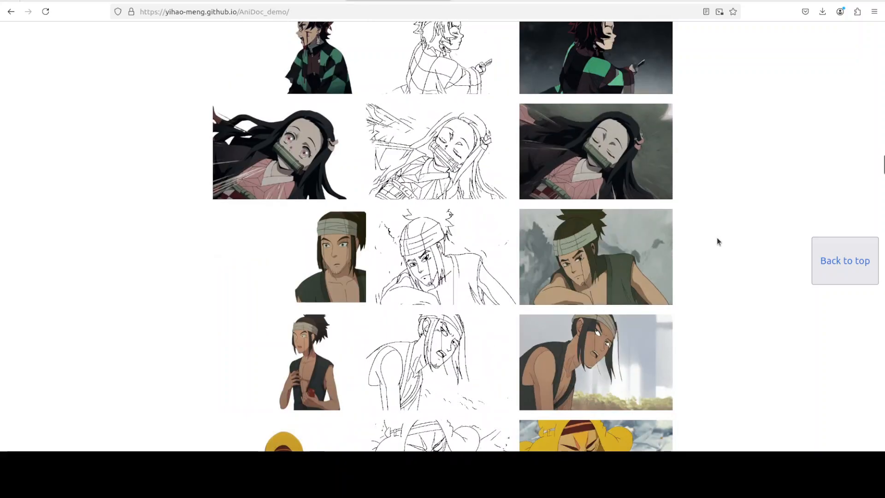
scroll(down, 3)
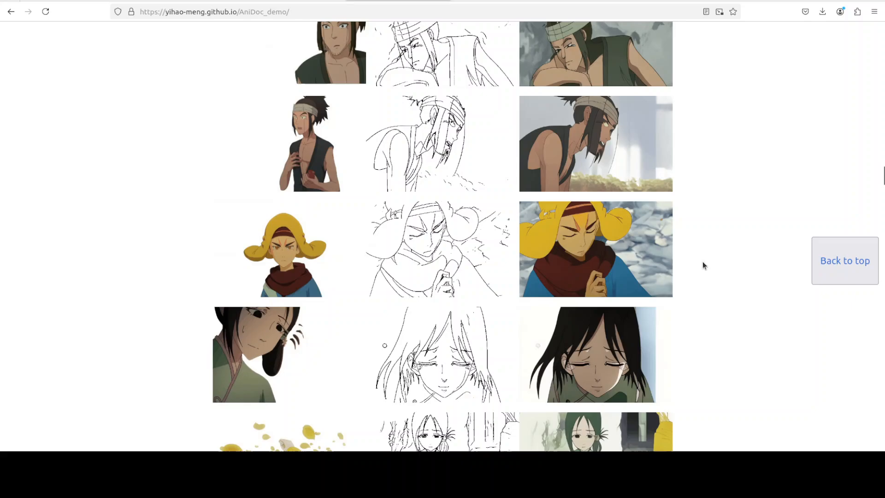
scroll(down, 3)
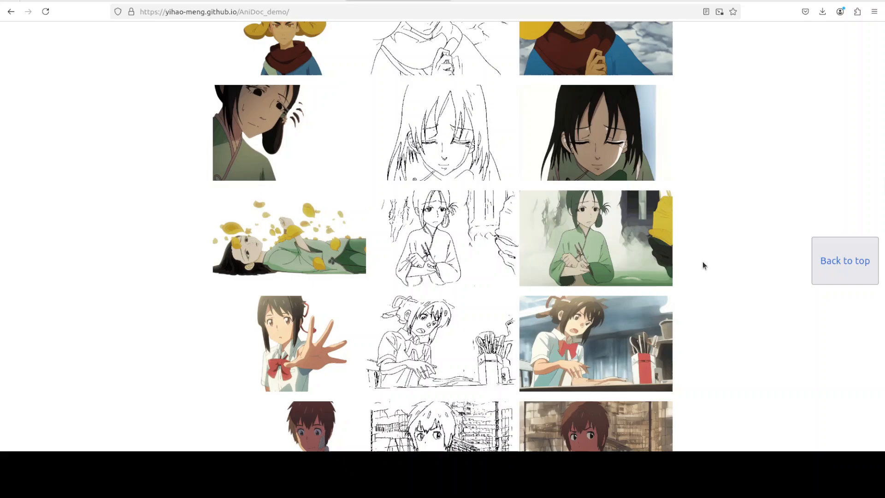
scroll(down, 3)
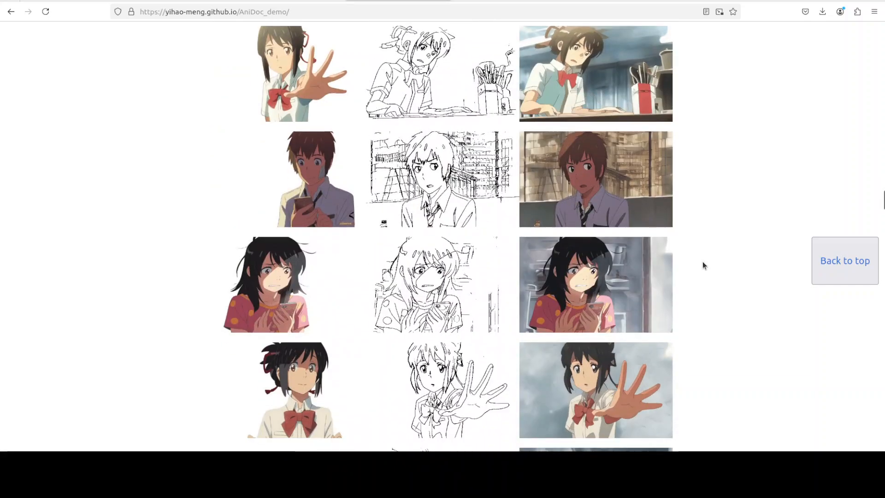
scroll(down, 3)
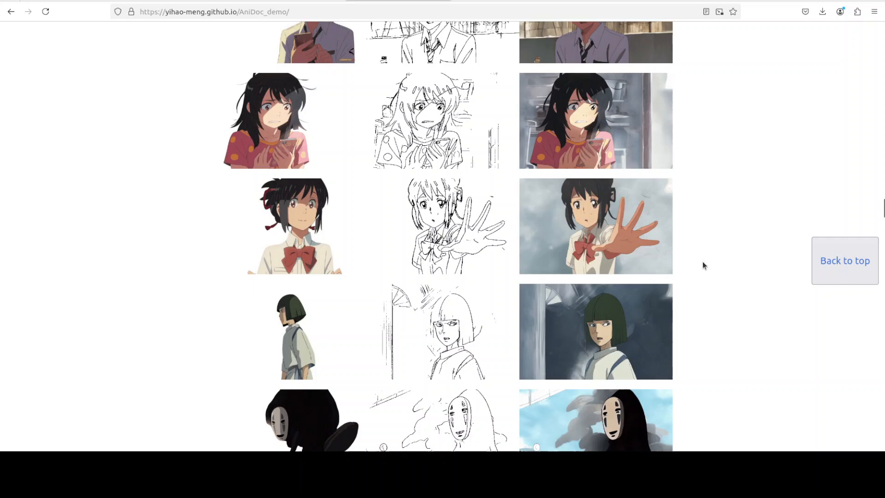
scroll(down, 3)
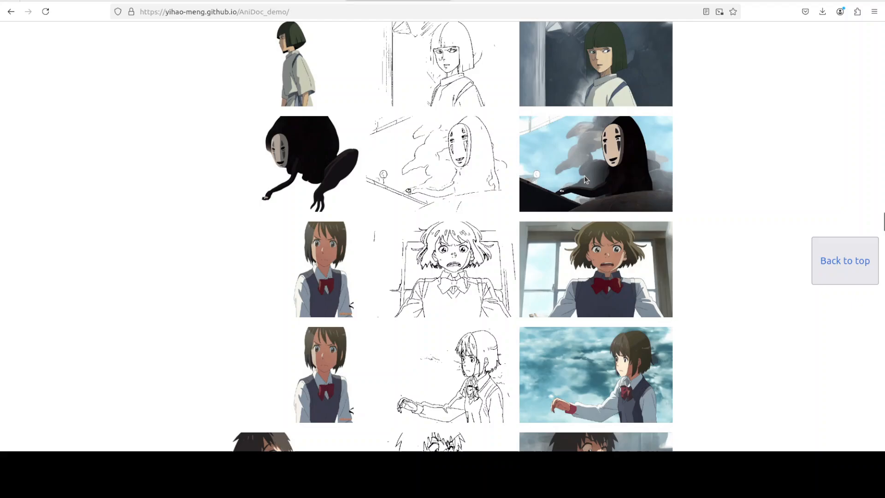
scroll(down, 3)
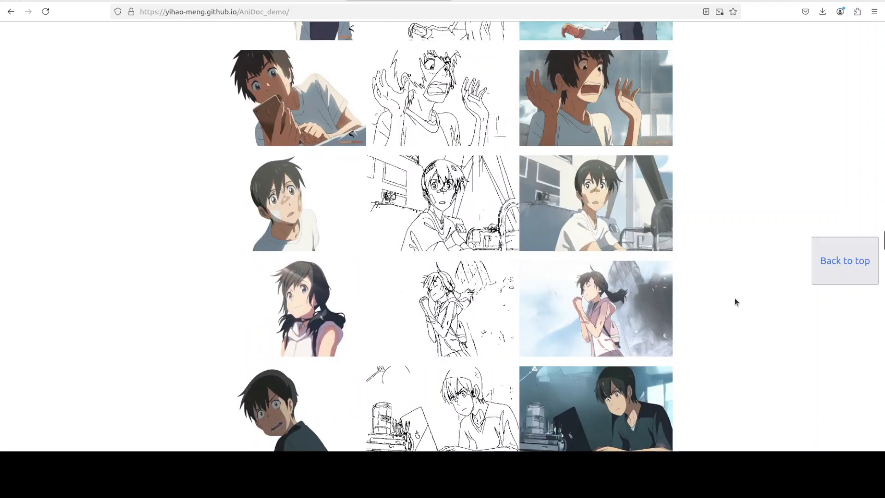
scroll(down, 3)
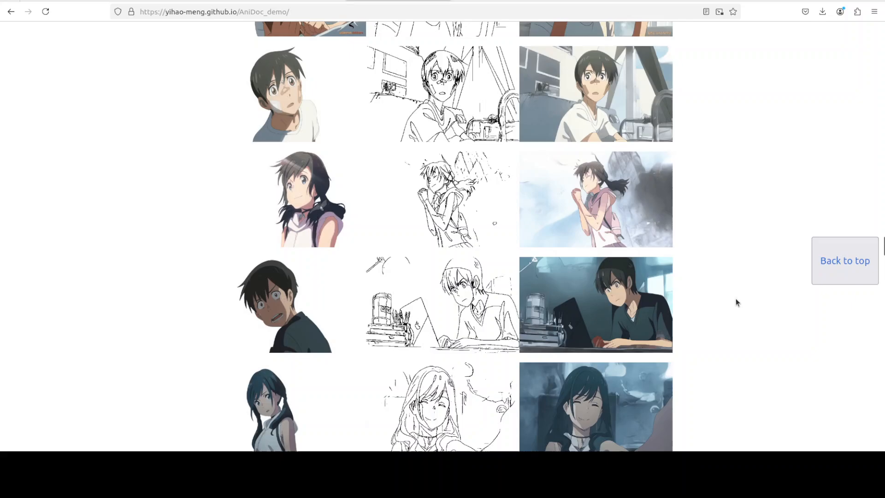
scroll(down, 3)
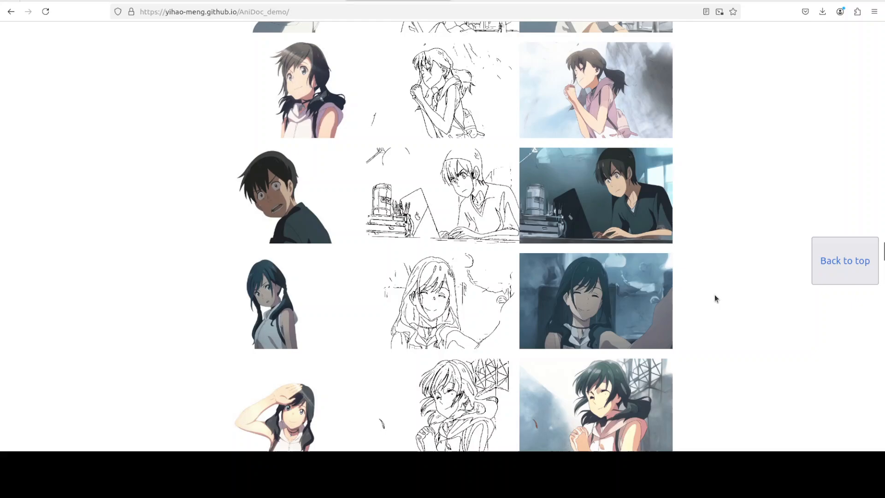
scroll(down, 3)
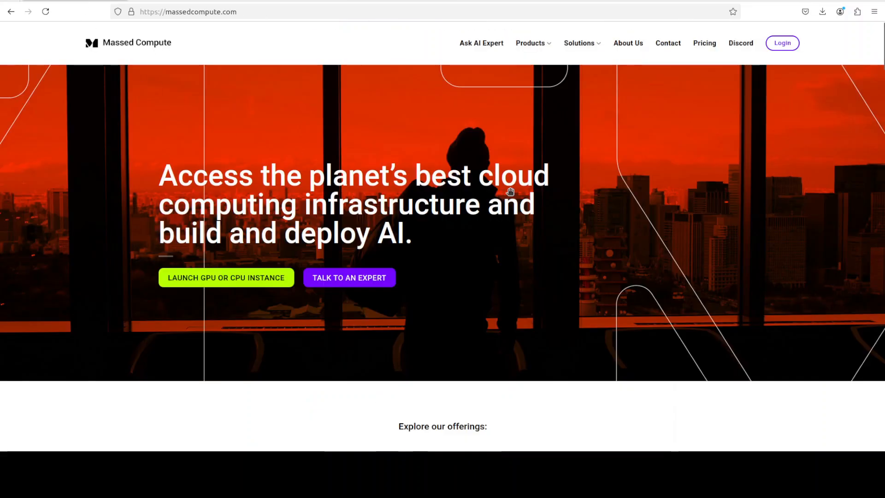
mouse_move(281, 59)
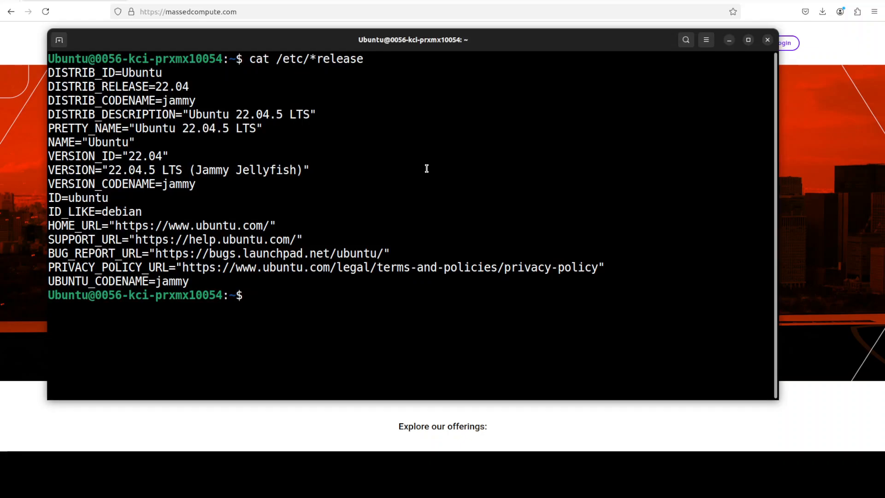
- Run nvidia-smi in the terminal to check the remote machine's GPU
text(nvidia-smi)
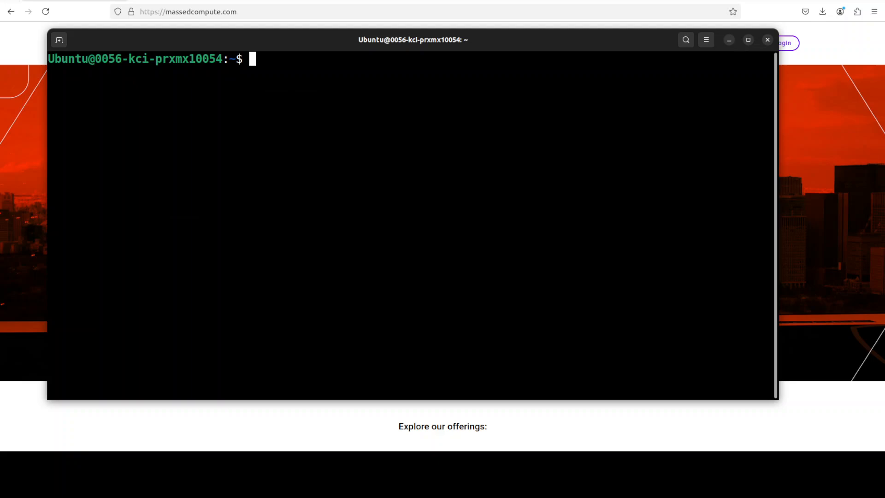
- Check the Docker version (27.4.0) and paste the copied docker run command at the prompt
text(docker --version)
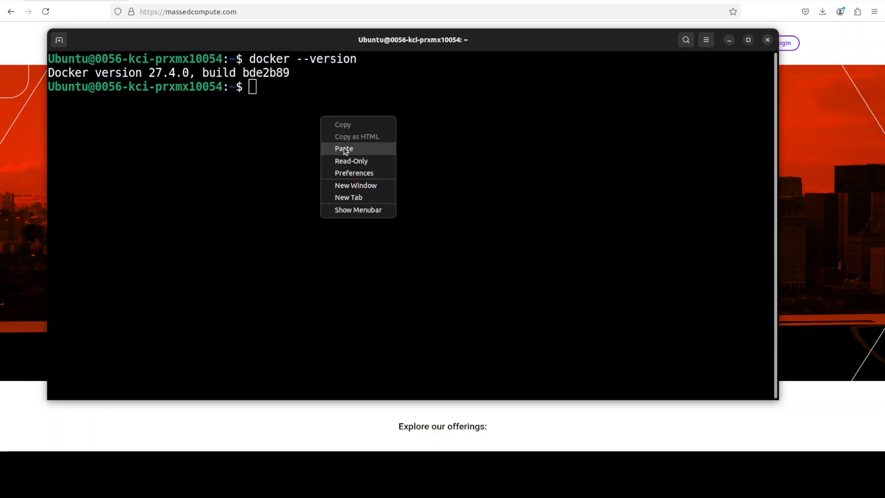
click(342, 148)
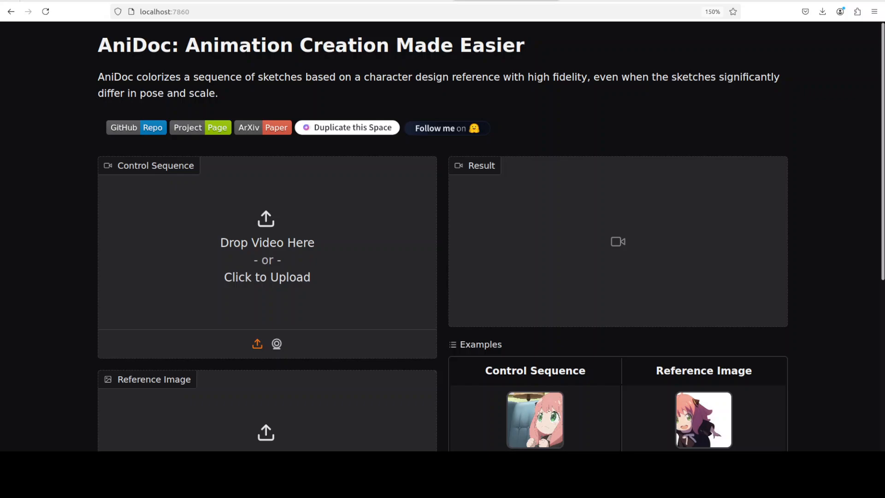
- Scroll the AniDoc interface at localhost:7860 down to the Examples section
scroll(down, 3)
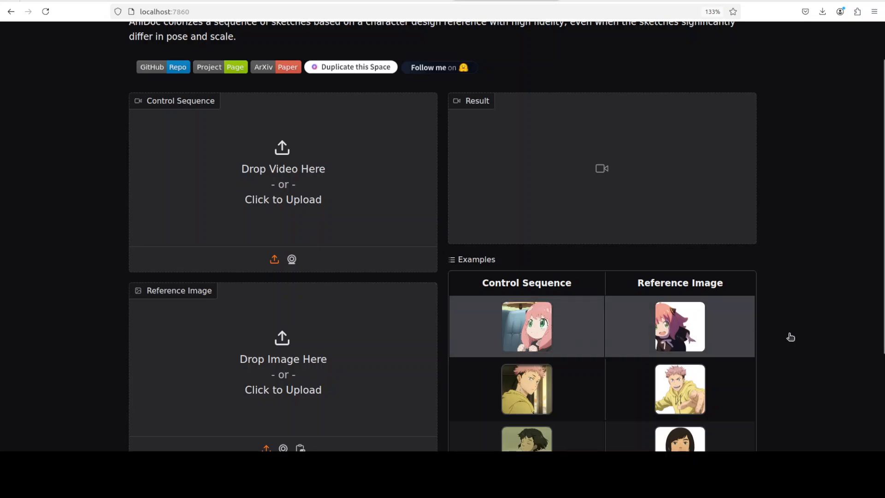
- Load the first example, the pink-haired girl, and scroll to its colorized result
click(526, 326)
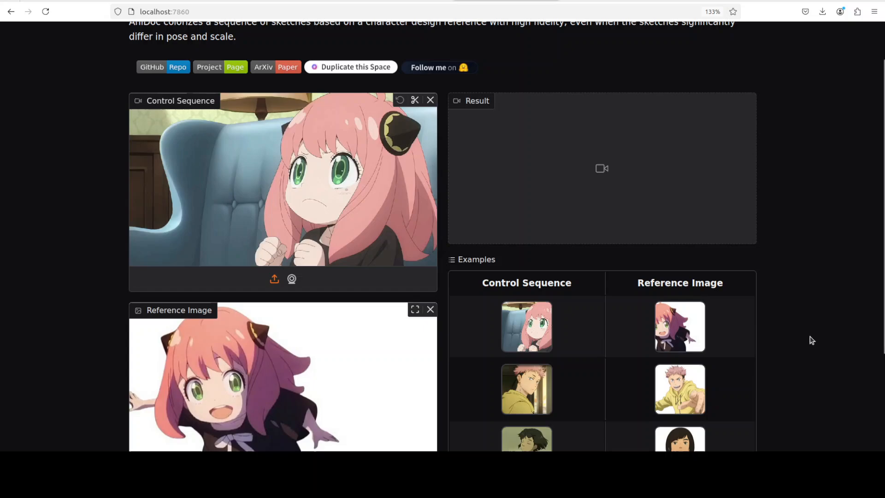
scroll(down, 3)
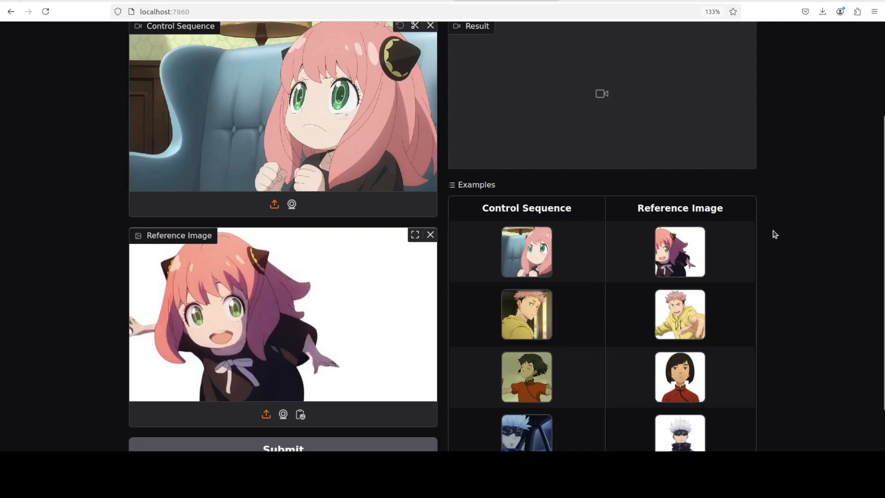
scroll(down, 3)
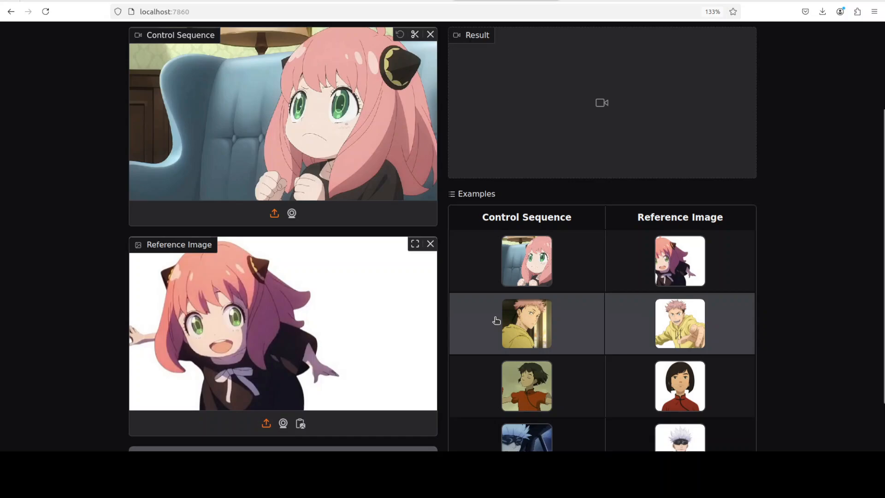
scroll(down, 3)
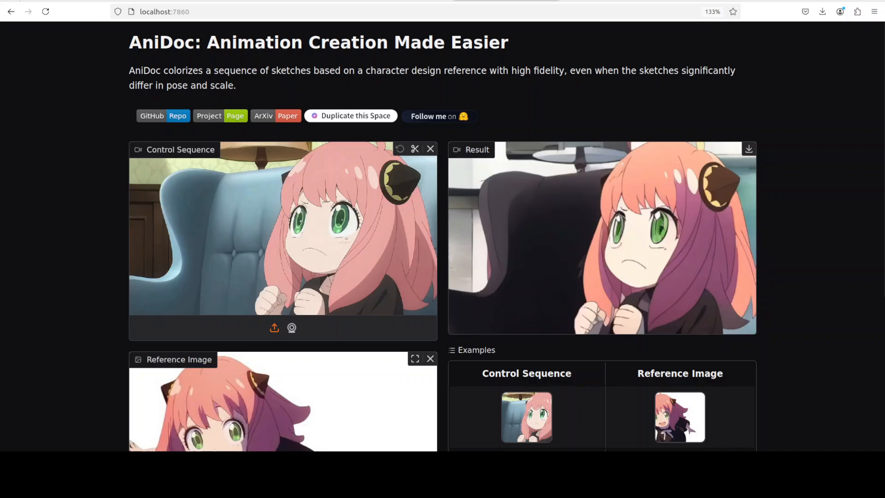
- Play and replay the pink-haired girl's two-second colorized result clip
scroll(down, 3)
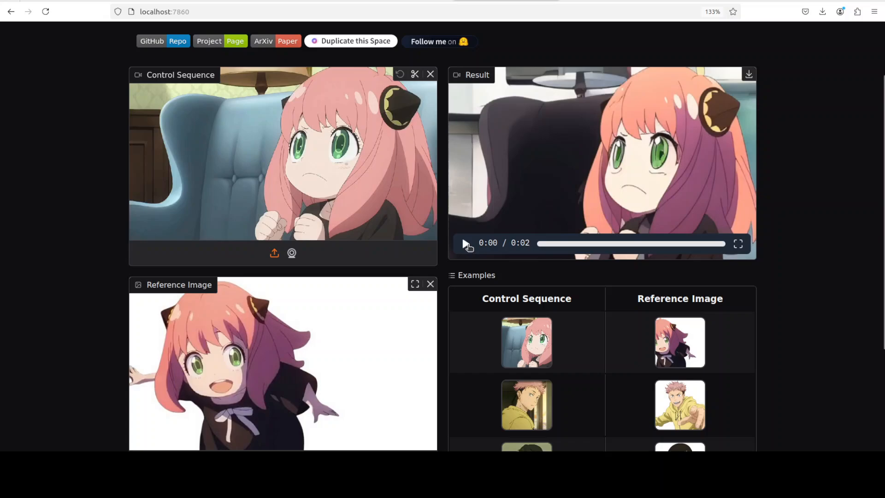
click(465, 243)
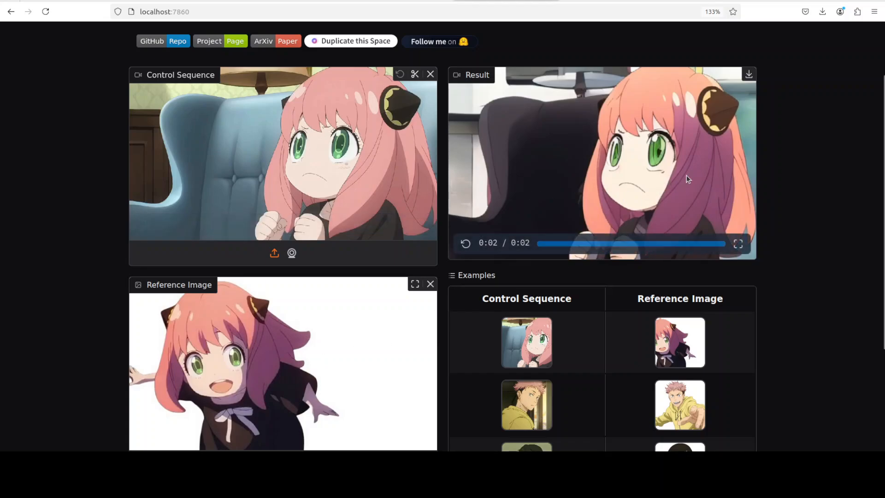
click(465, 243)
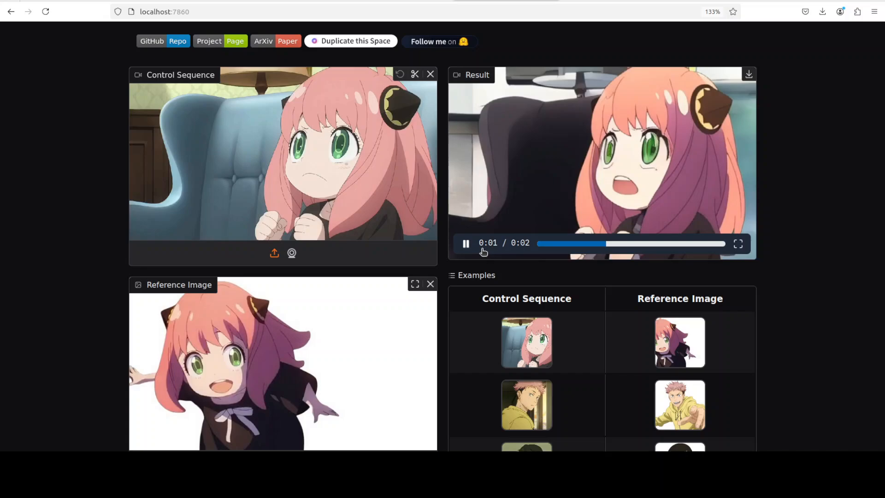
scroll(down, 3)
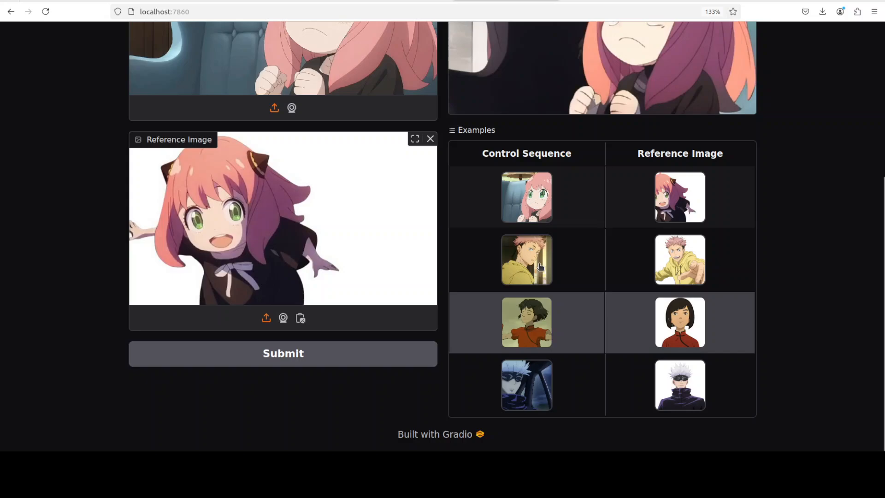
- Load the second example, the boy in a yellow hoodie, then play and replay its colorized clip
click(526, 259)
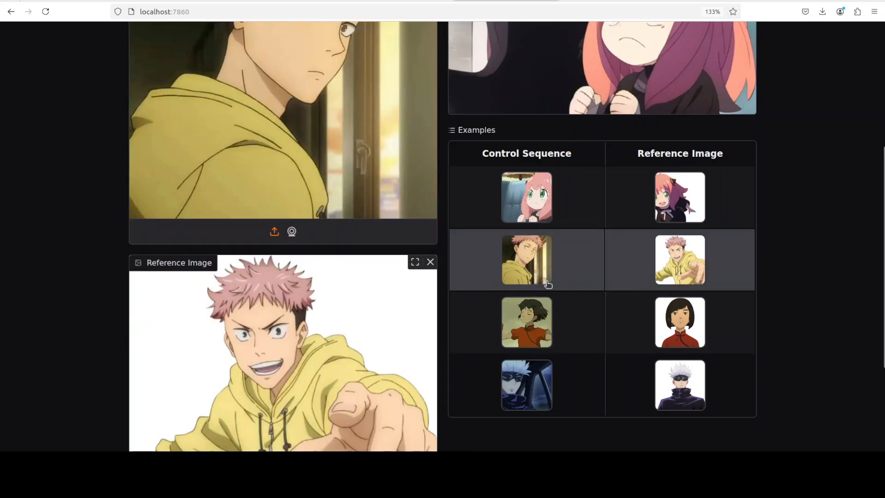
scroll(down, 3)
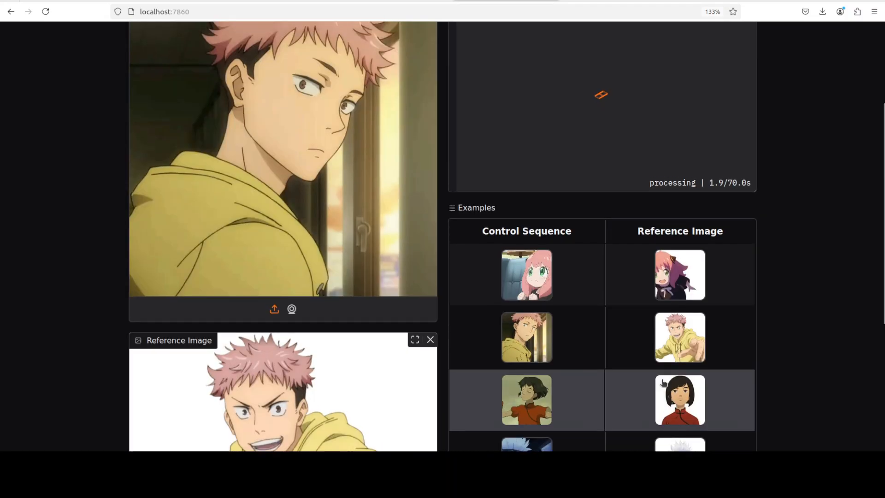
scroll(down, 3)
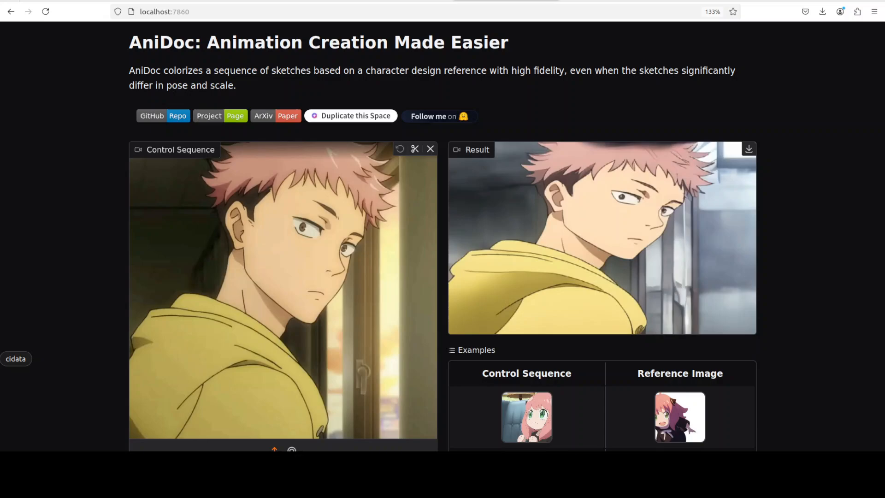
scroll(down, 3)
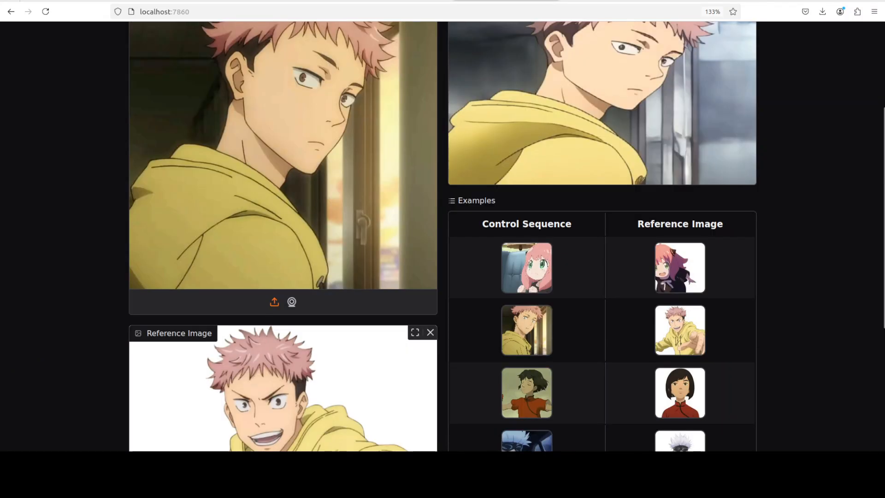
scroll(down, 3)
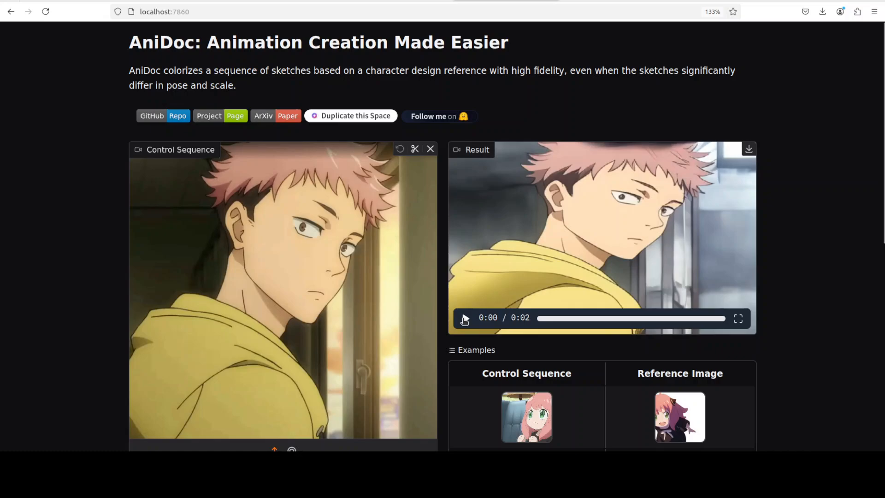
click(464, 318)
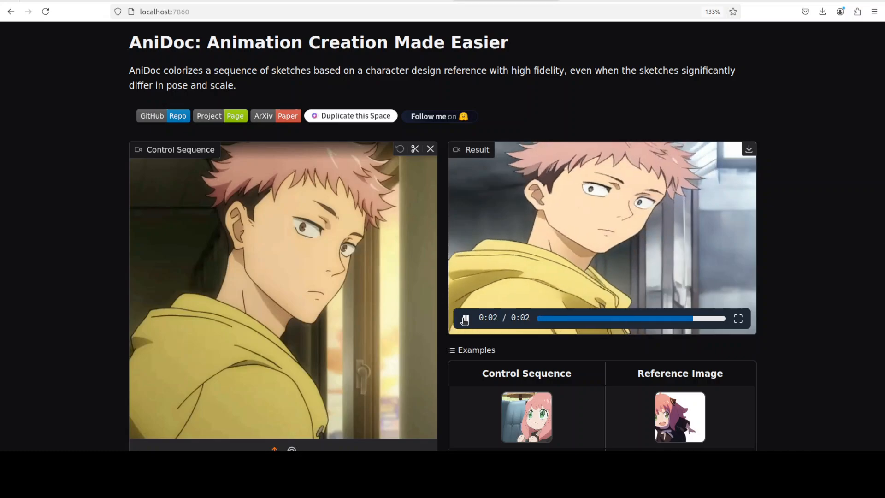
click(463, 318)
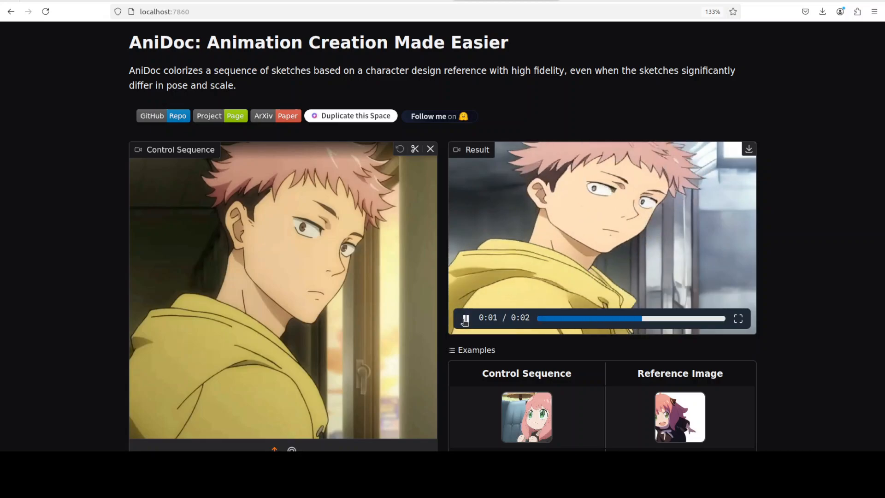
- Play the red-dress girl's input sketch clip, then load the third example to generate its result
scroll(down, 3)
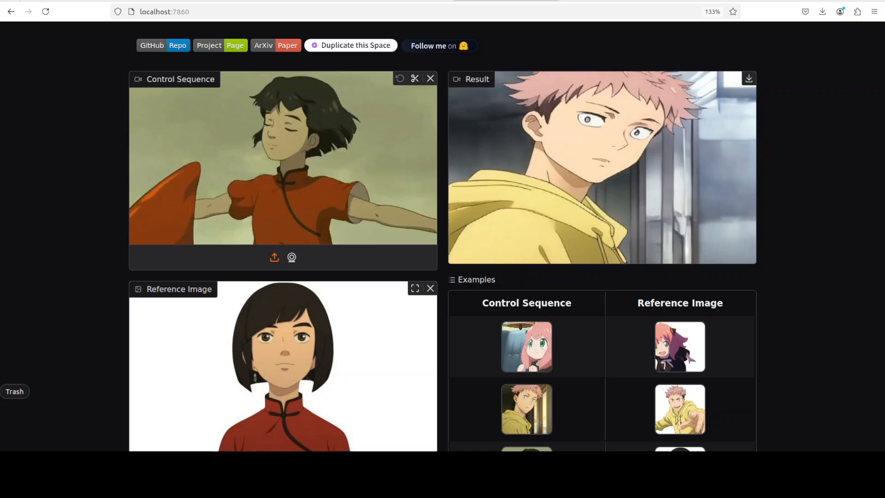
scroll(down, 3)
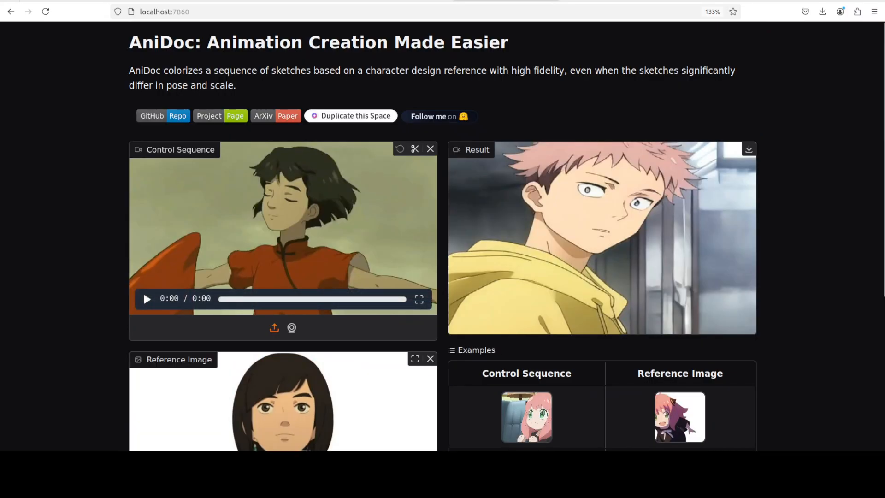
click(147, 299)
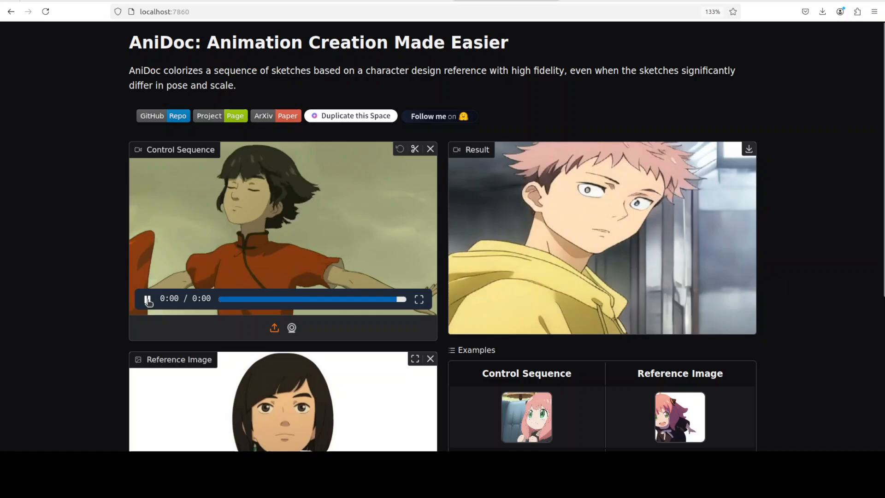
click(147, 298)
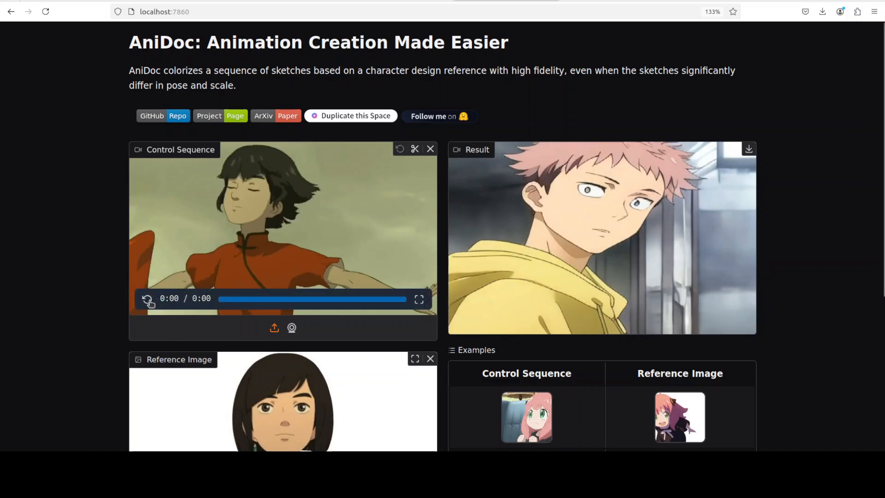
scroll(down, 3)
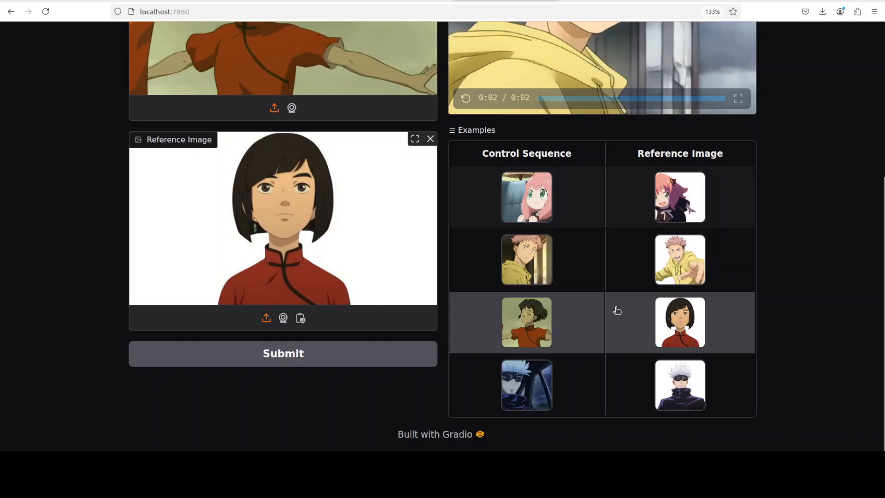
click(283, 353)
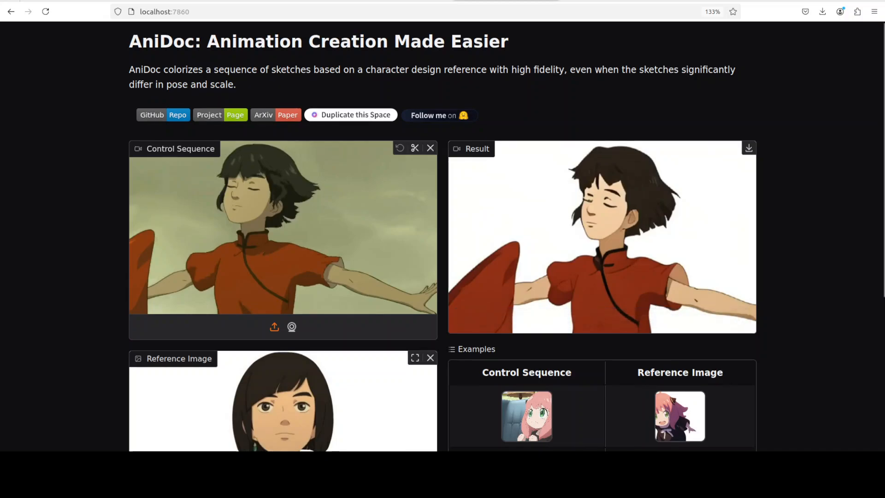
- Replay the red-dress girl's colorized result clip and scroll back to the examples
scroll(down, 3)
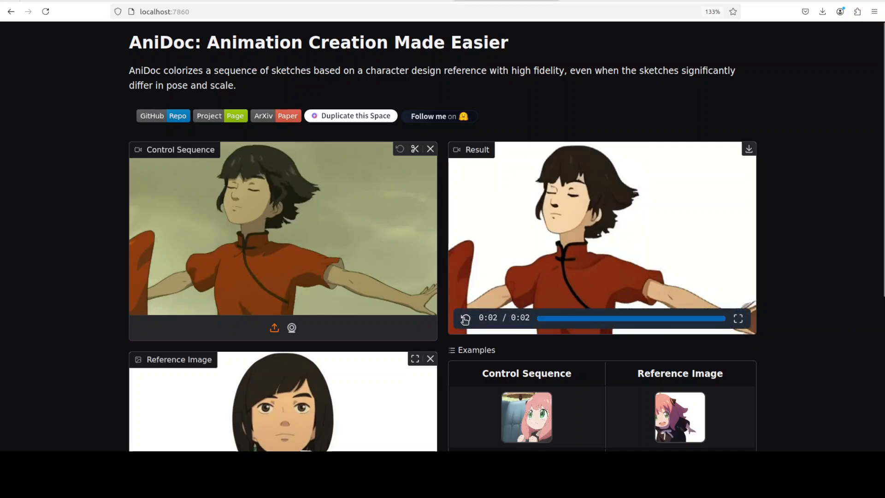
click(464, 318)
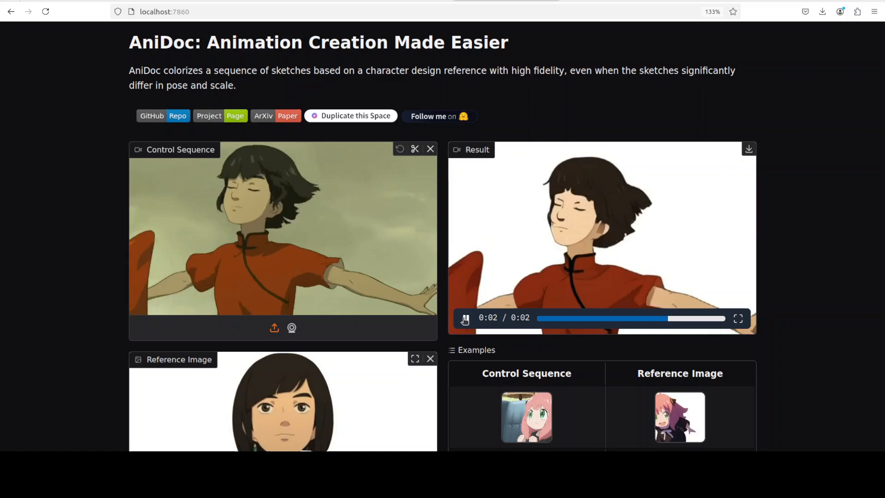
scroll(down, 3)
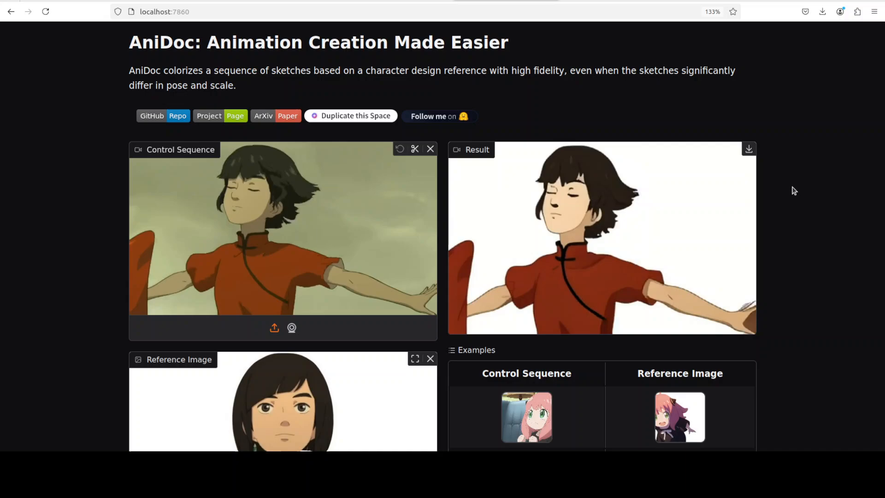
scroll(down, 3)
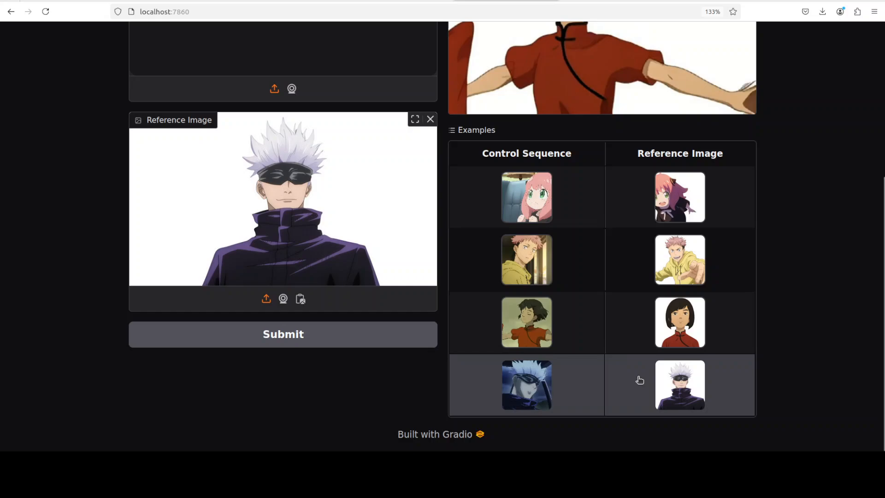
- Load the fourth example, the blindfolded white-haired man, and play its input and colorized clips
click(283, 334)
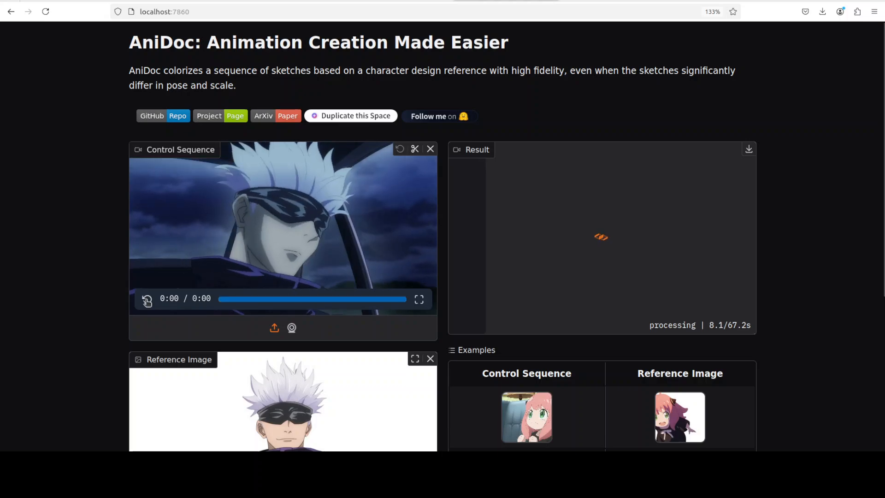
click(146, 299)
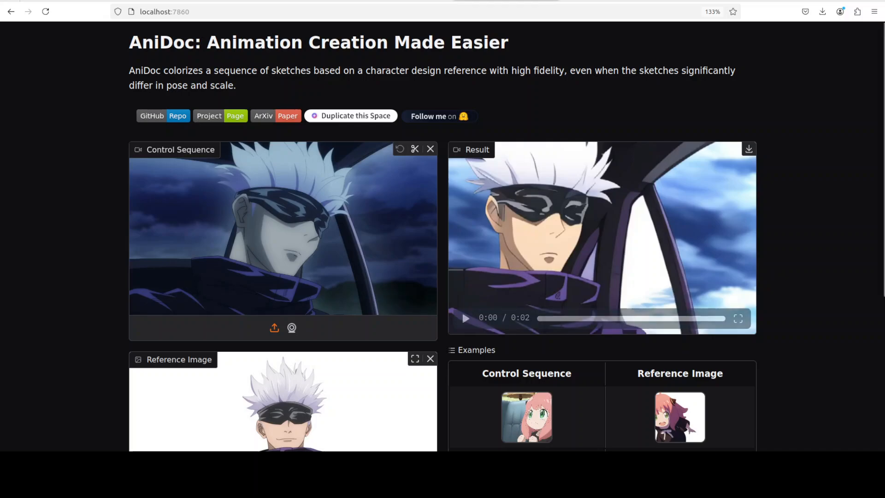
click(465, 317)
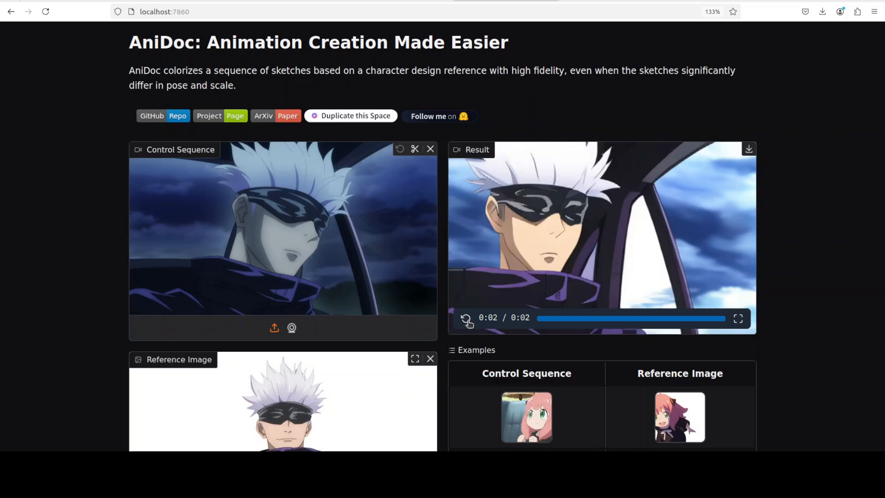
click(466, 318)
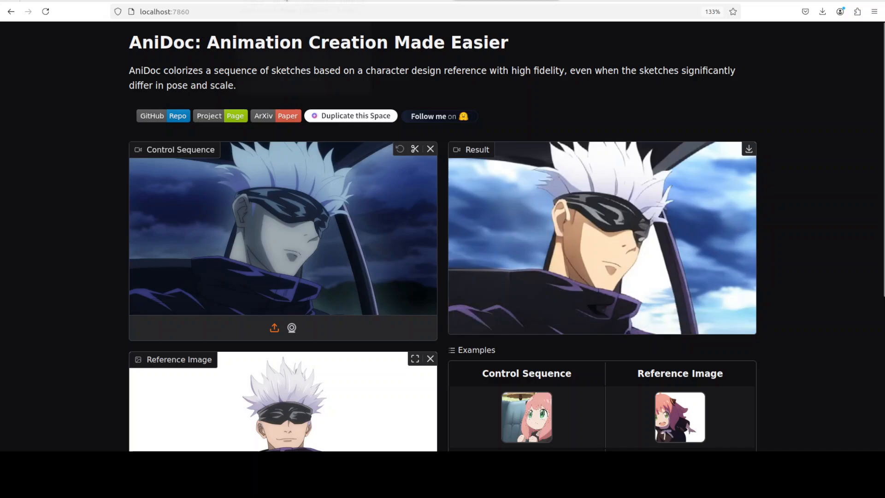
- Open the AniDoc project's GitHub repository page from the badge
click(151, 116)
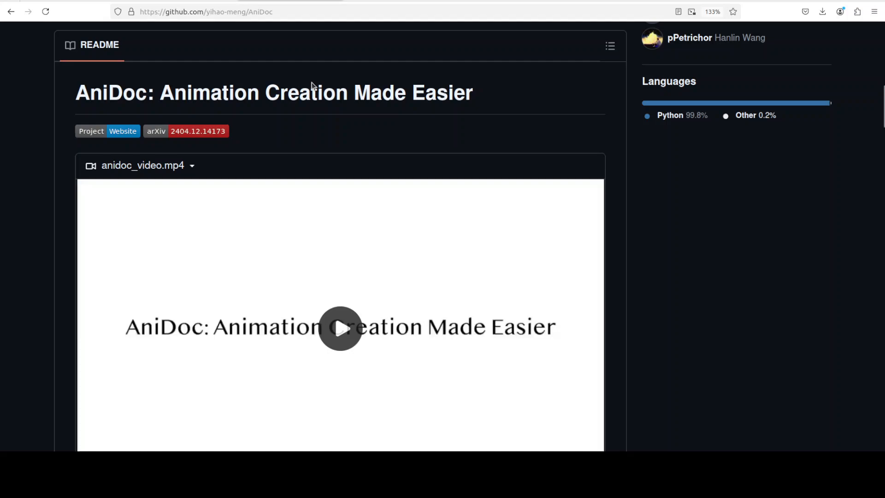